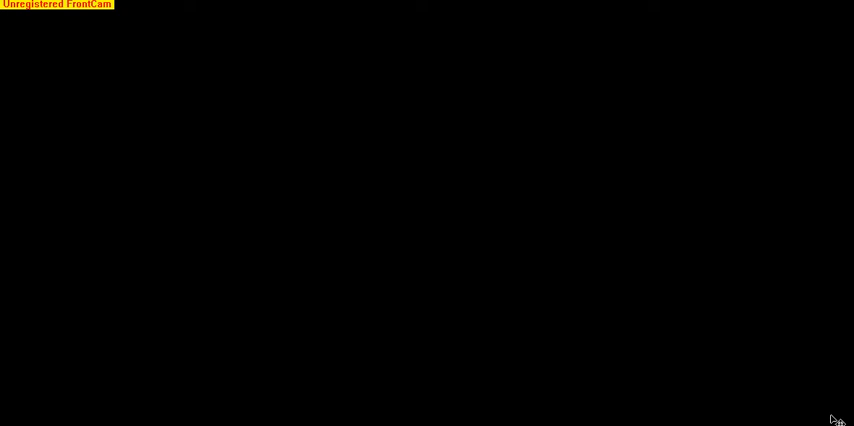
mouse_move(262, 104)
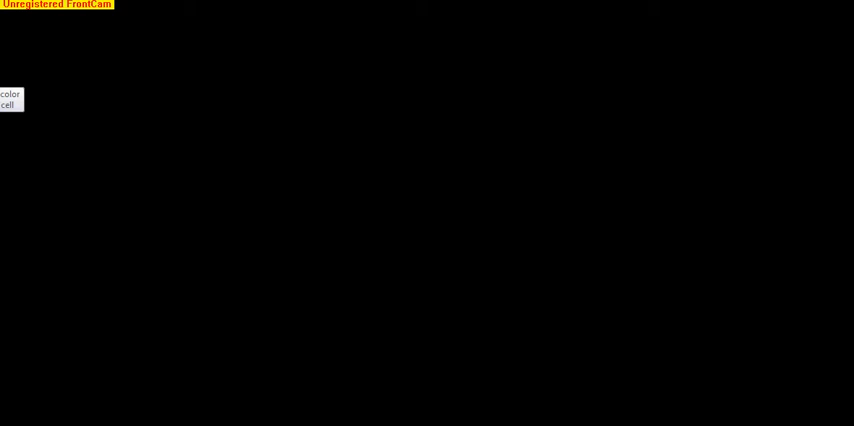
mouse_move(116, 96)
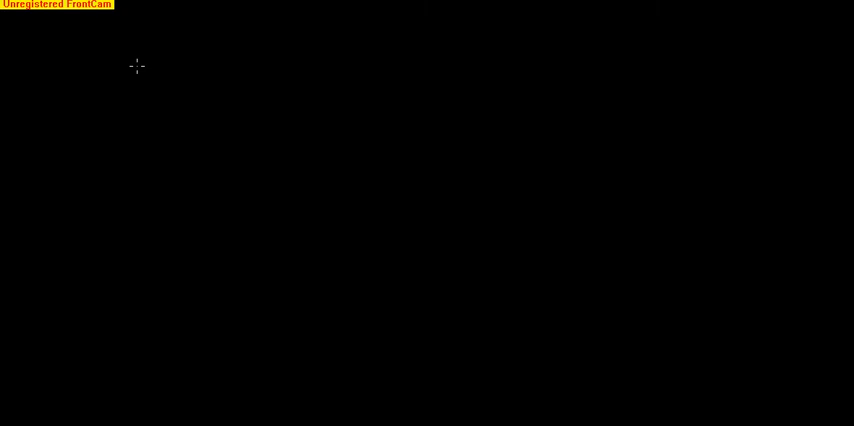
mouse_move(120, 40)
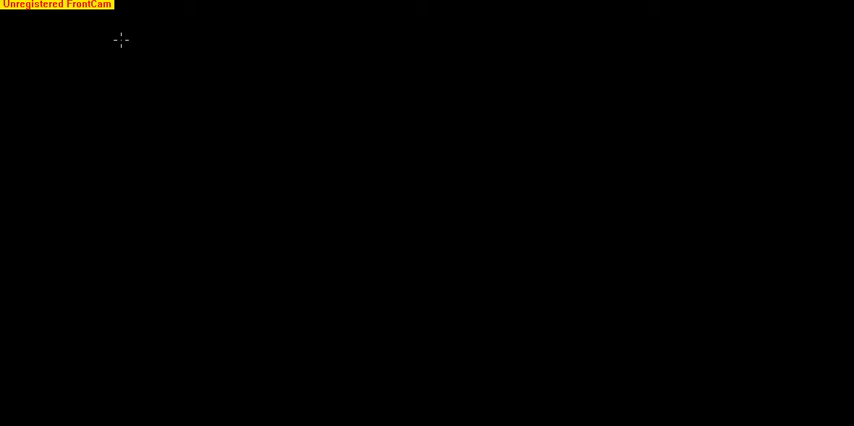
mouse_move(104, 80)
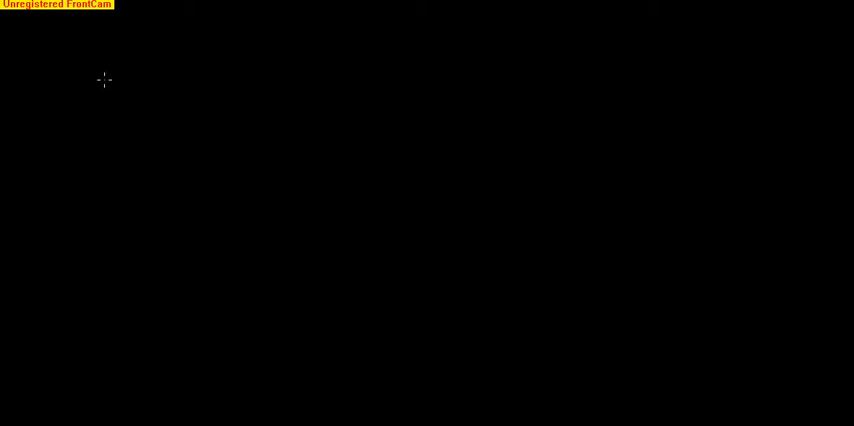
mouse_move(104, 72)
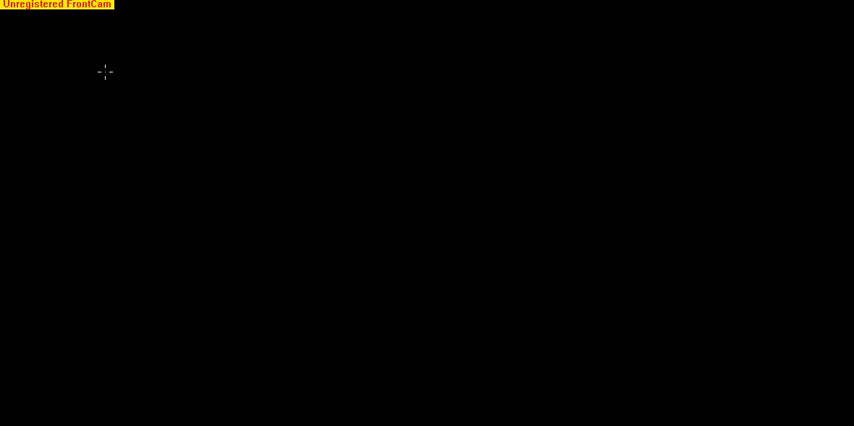
mouse_move(104, 60)
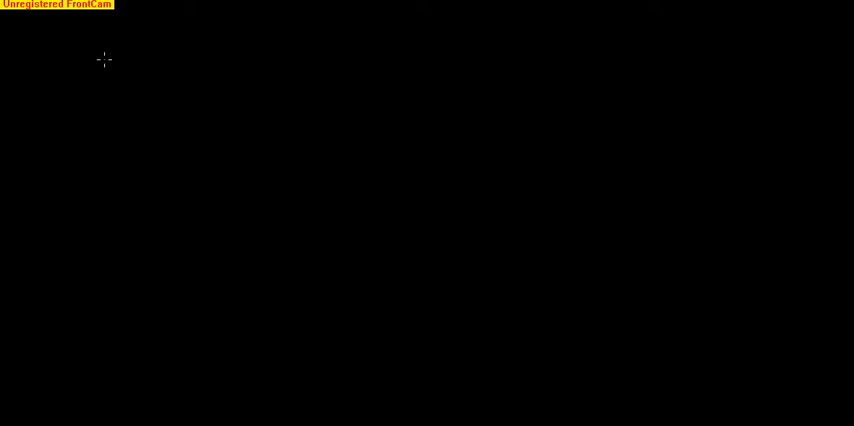
mouse_move(104, 56)
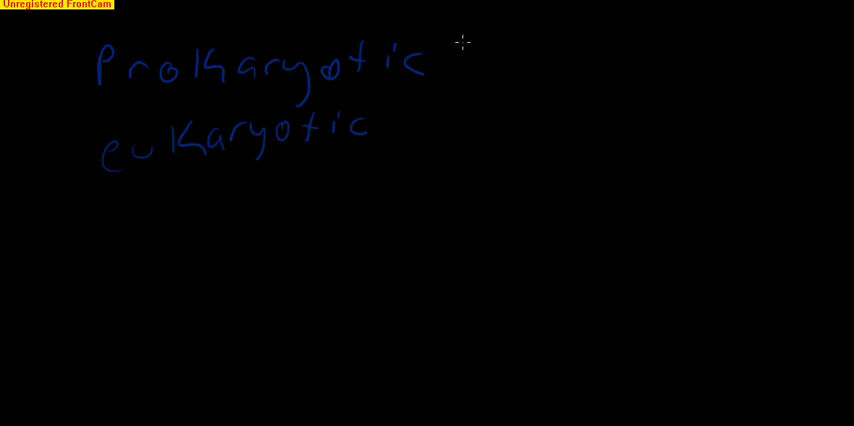
- Write '= lack a nuclear membrane' after Prokaryotic with the blue pen
left_click_drag(450, 62, 490, 70)
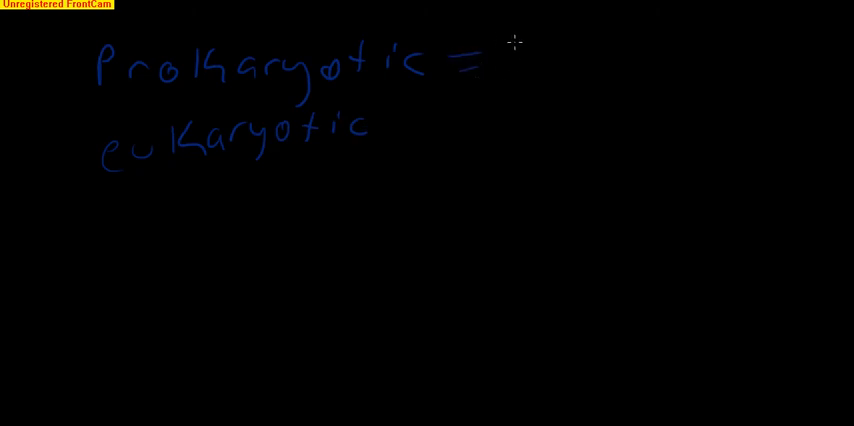
type("lack a nuclear membra")
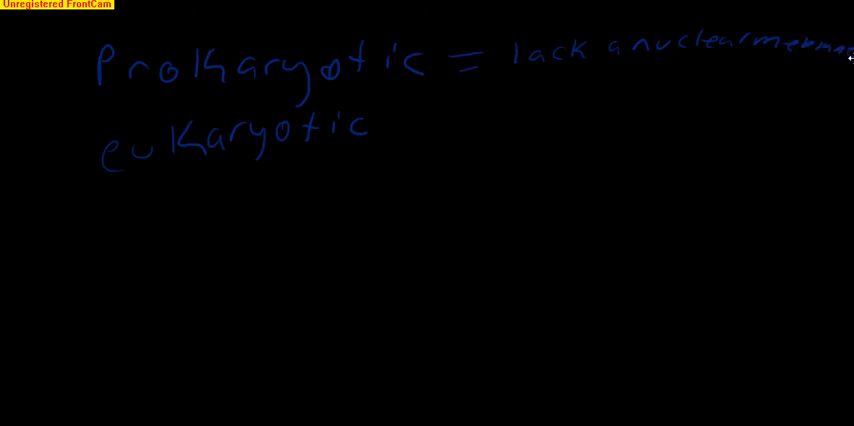
mouse_move(380, 130)
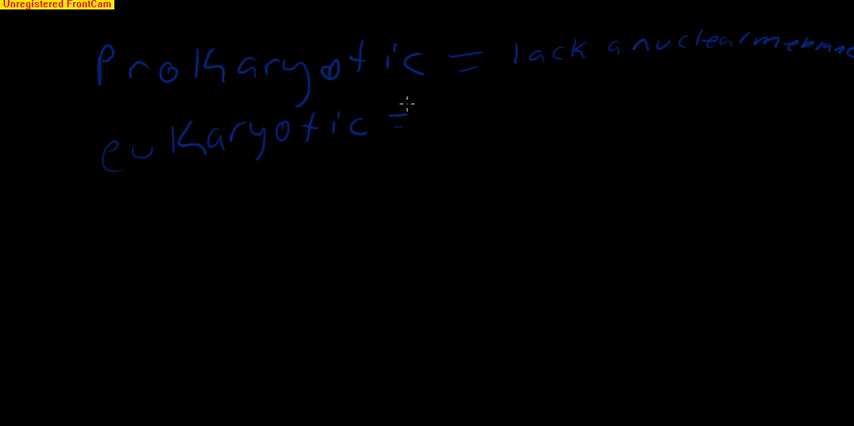
mouse_move(448, 118)
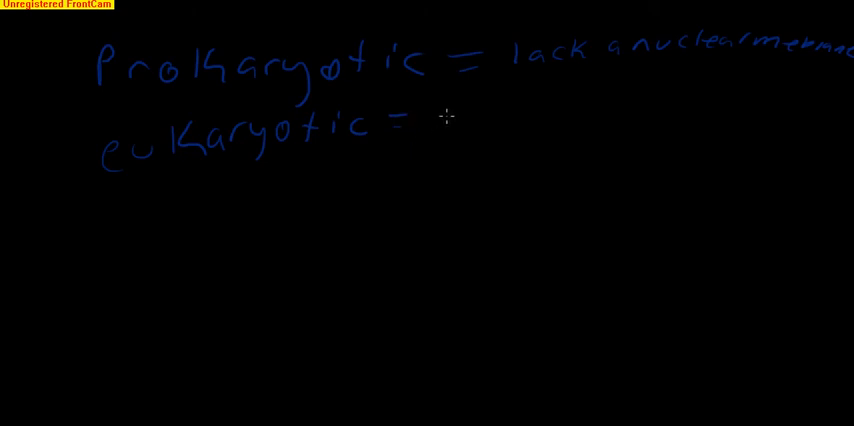
mouse_move(424, 112)
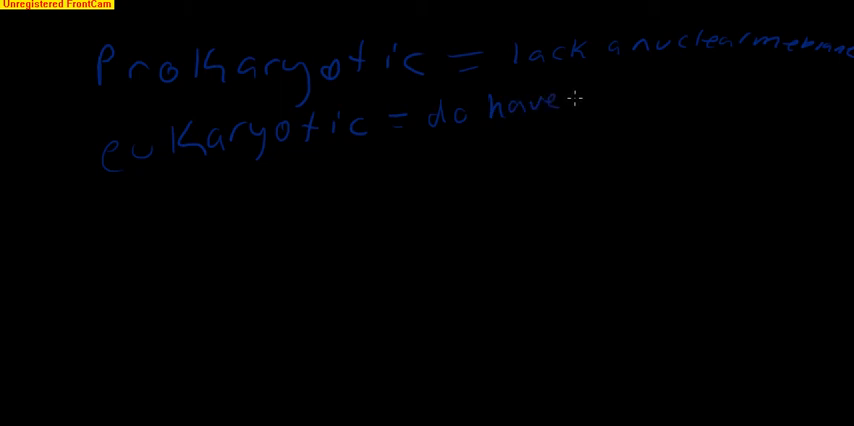
- Write '= do have nuclear membrane' after eukaryotic
type("nuclear memb")
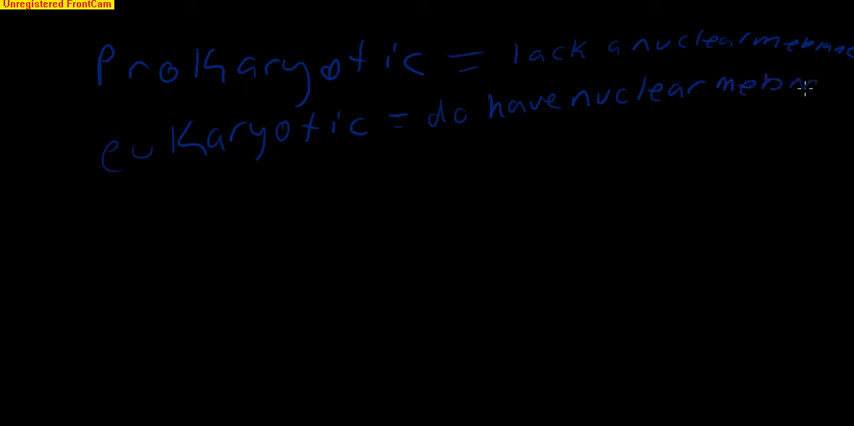
left_click_drag(800, 96, 840, 90)
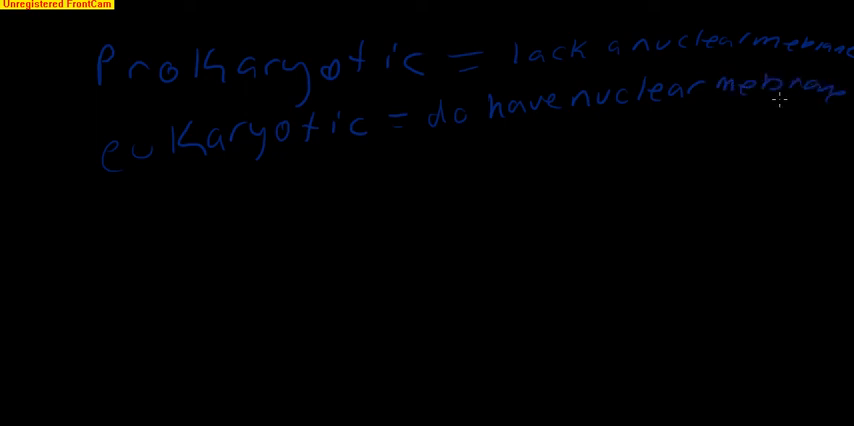
mouse_move(330, 298)
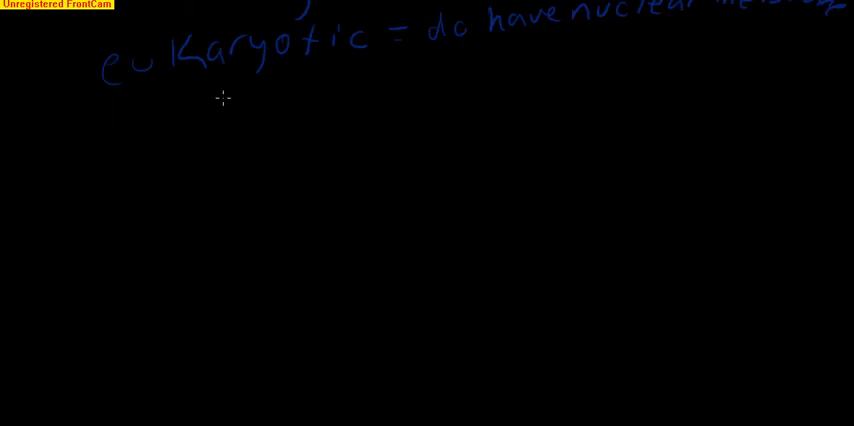
mouse_move(242, 140)
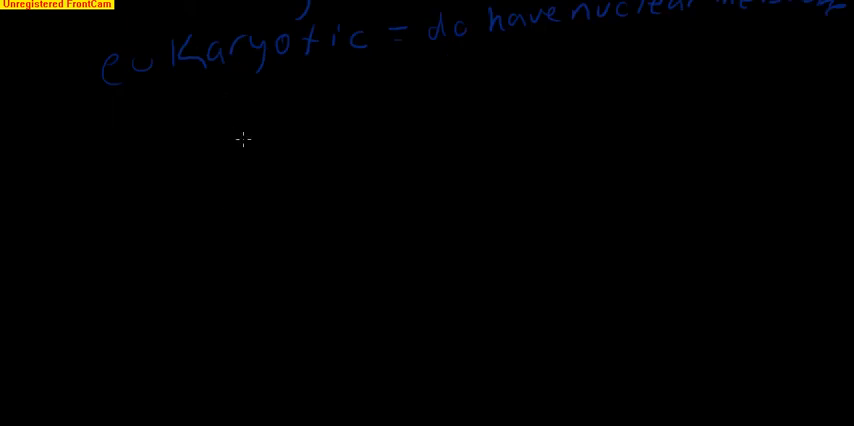
- Draw the green oval cell outline below the definitions
left_click_drag(228, 118, 168, 222)
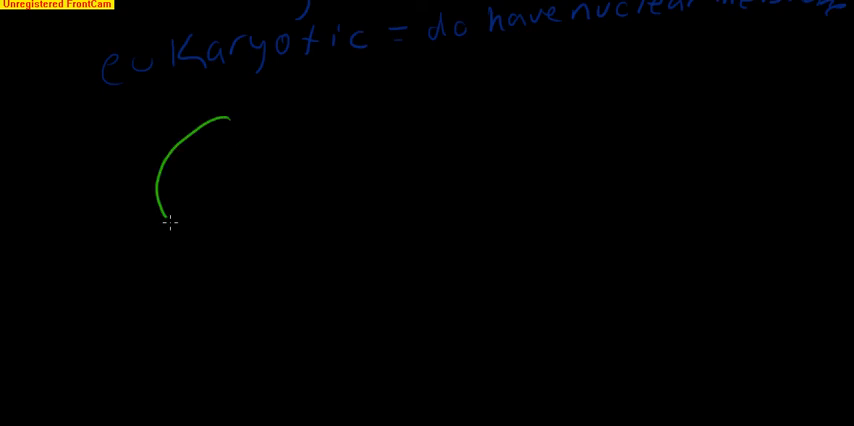
left_click_drag(168, 224, 222, 120)
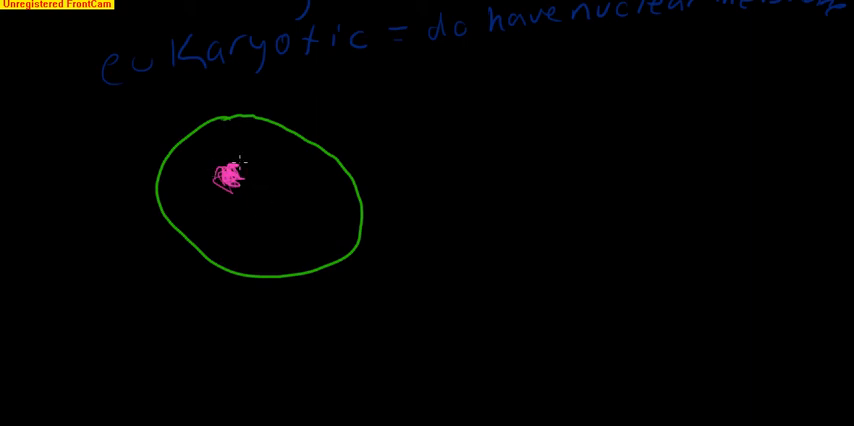
mouse_move(186, 158)
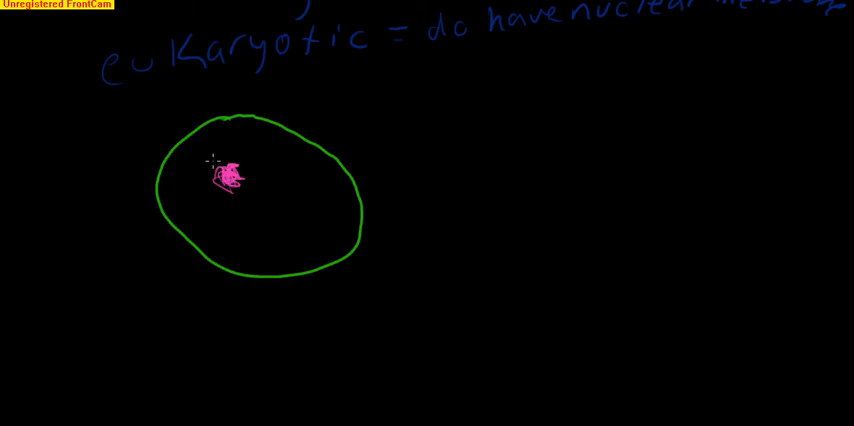
mouse_move(224, 144)
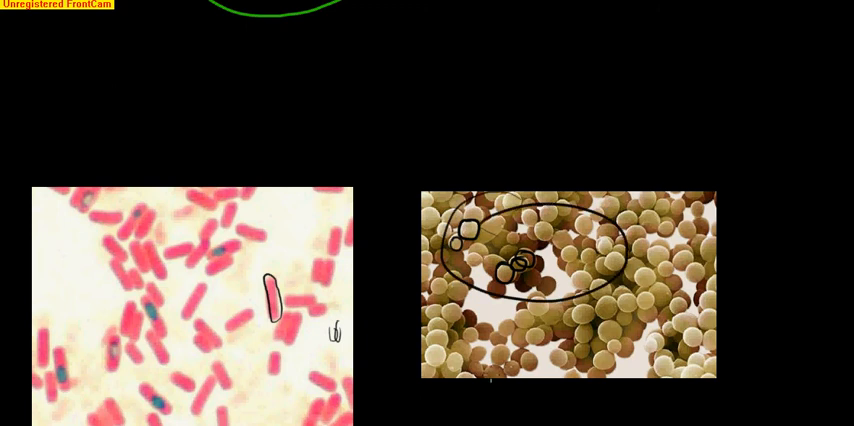
- Scroll down past the bacteria photos while tracing curved and star-shaped cells
scroll("down", 3)
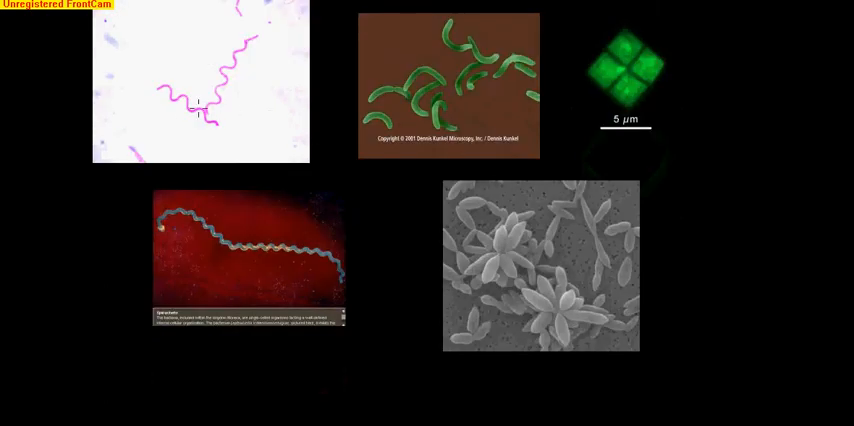
mouse_move(146, 36)
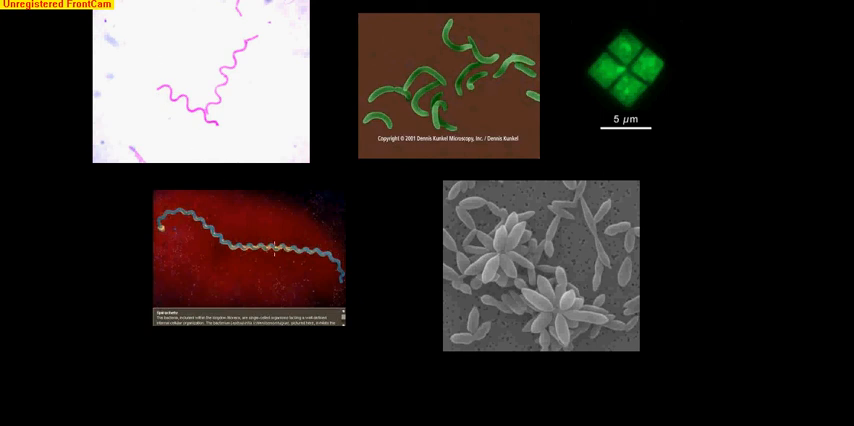
mouse_move(188, 120)
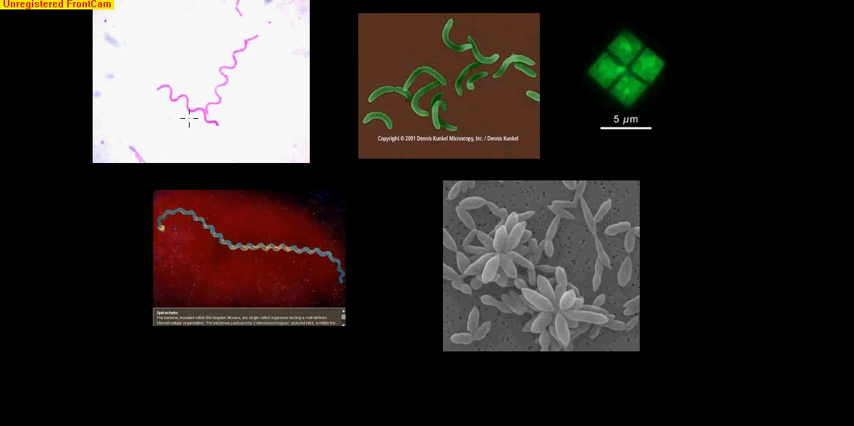
mouse_move(190, 152)
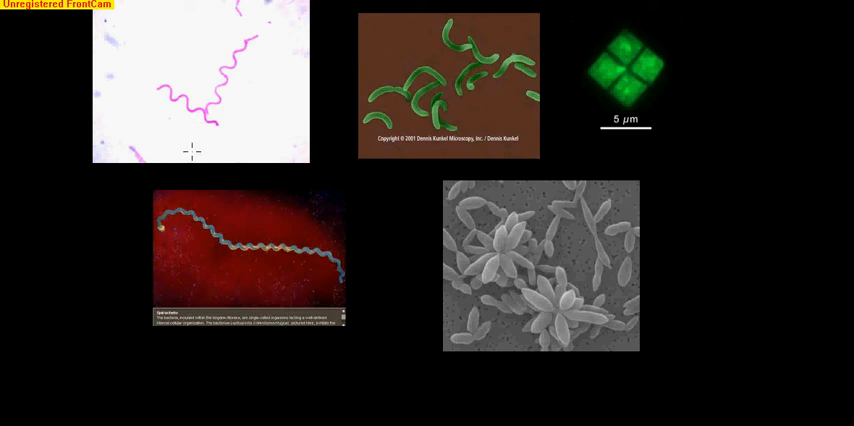
mouse_move(238, 154)
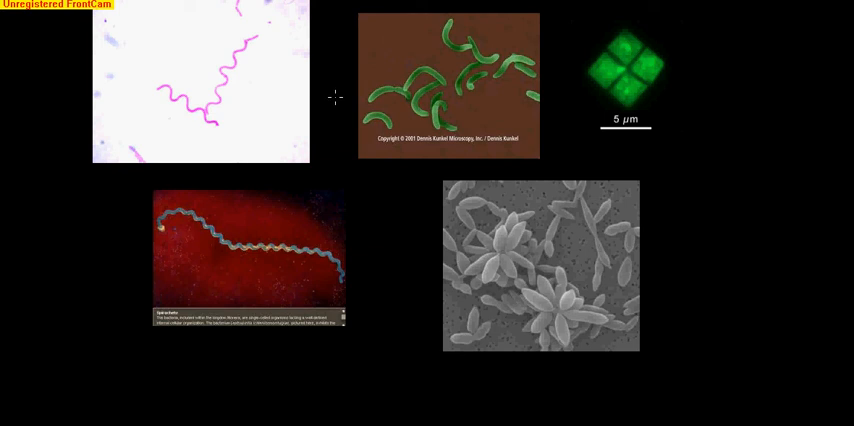
mouse_move(372, 64)
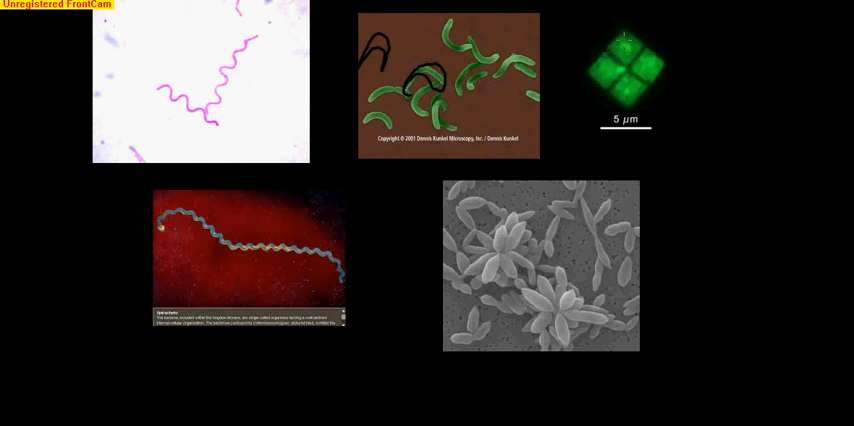
mouse_move(640, 30)
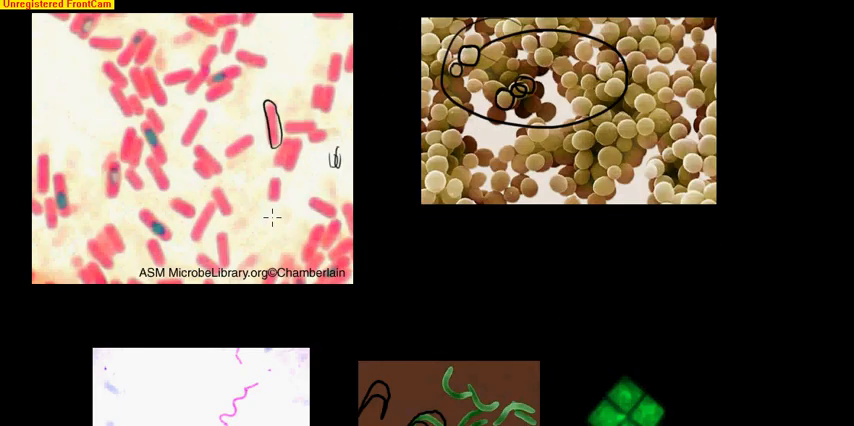
scroll("down", 3)
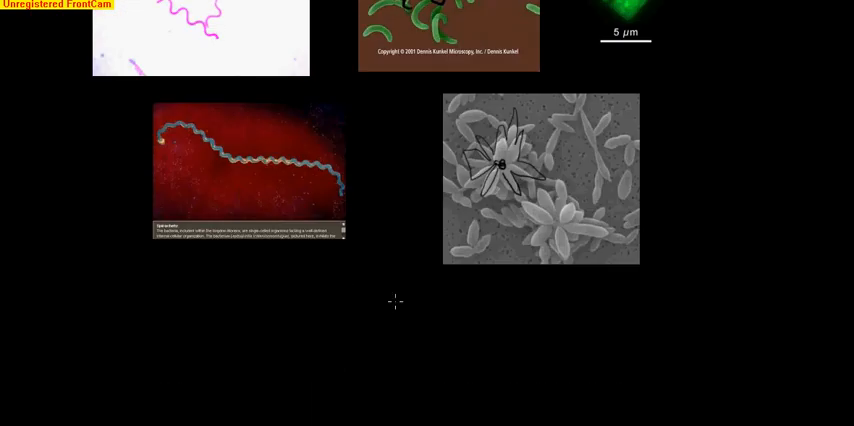
mouse_move(438, 292)
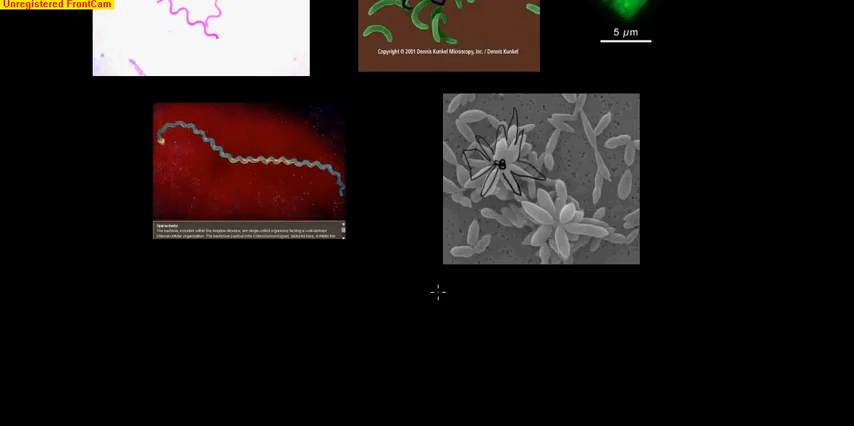